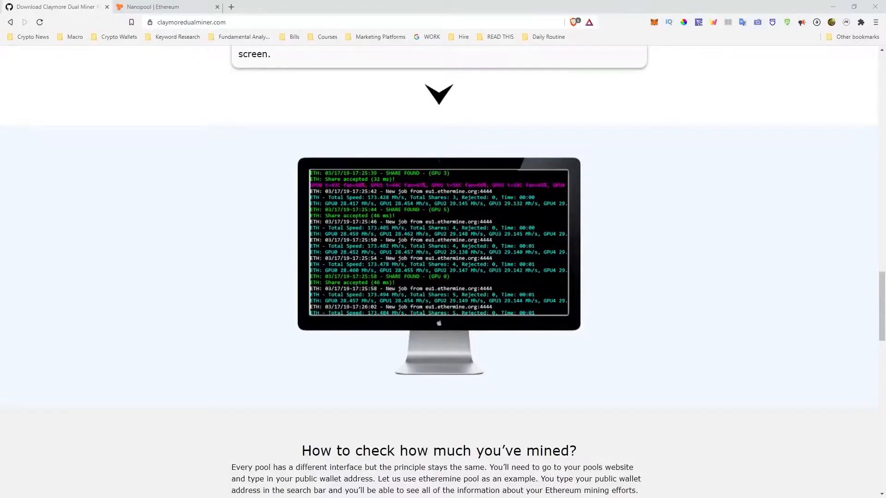
Browse the claymoredualminer.com guide and jump to the Getting Started download section via Download Now
scroll(up, 3)
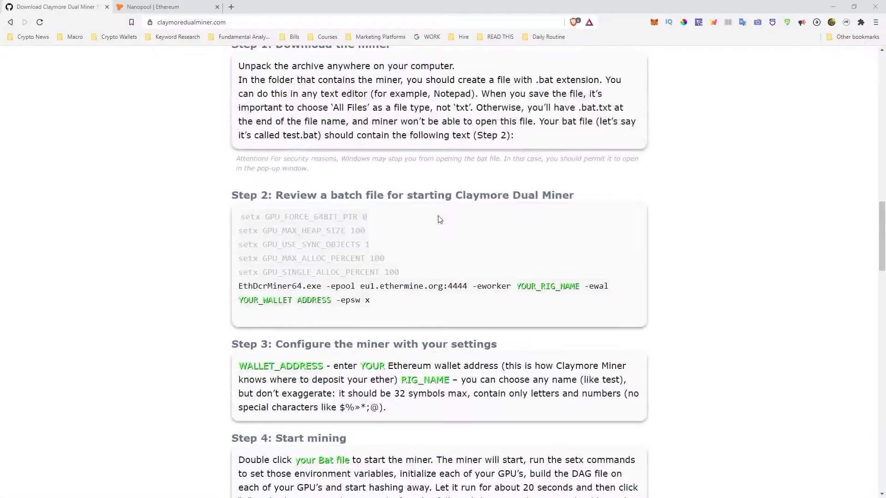
scroll(down, 3)
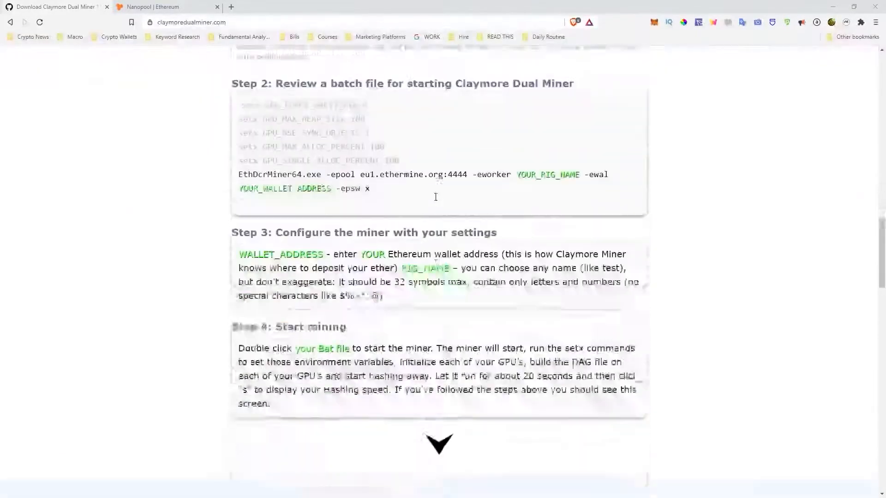
scroll(up, 3)
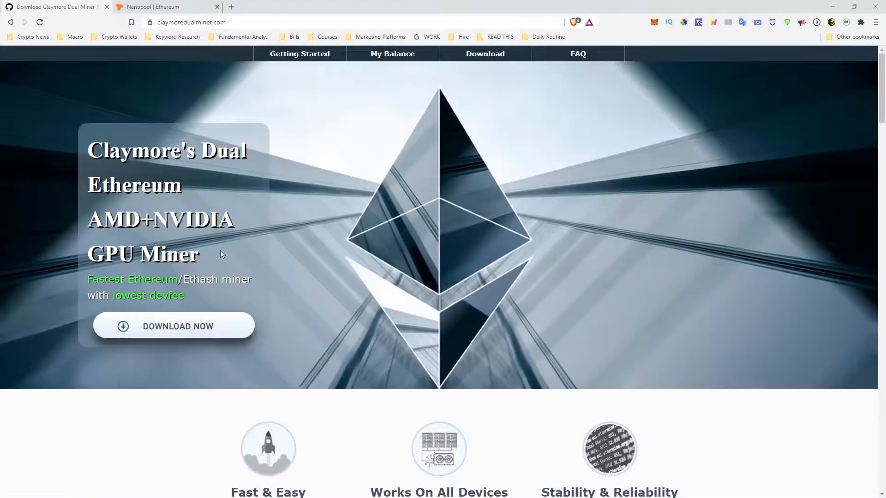
click(299, 54)
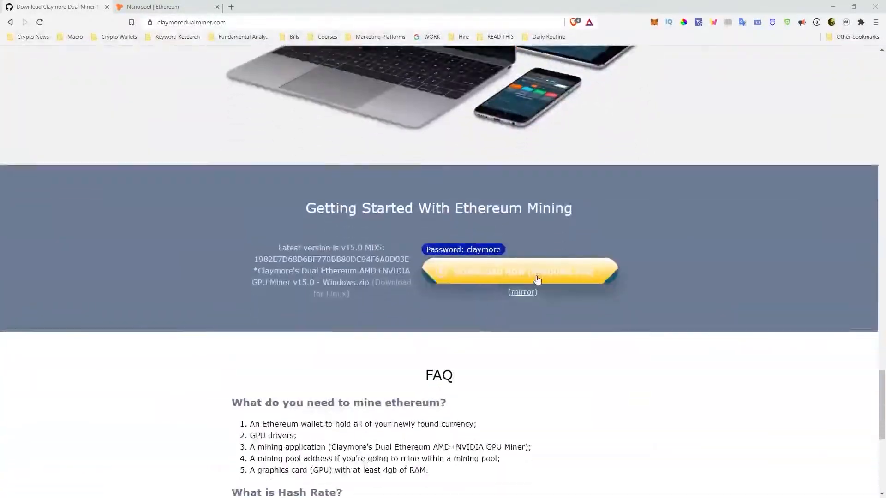
scroll(up, 3)
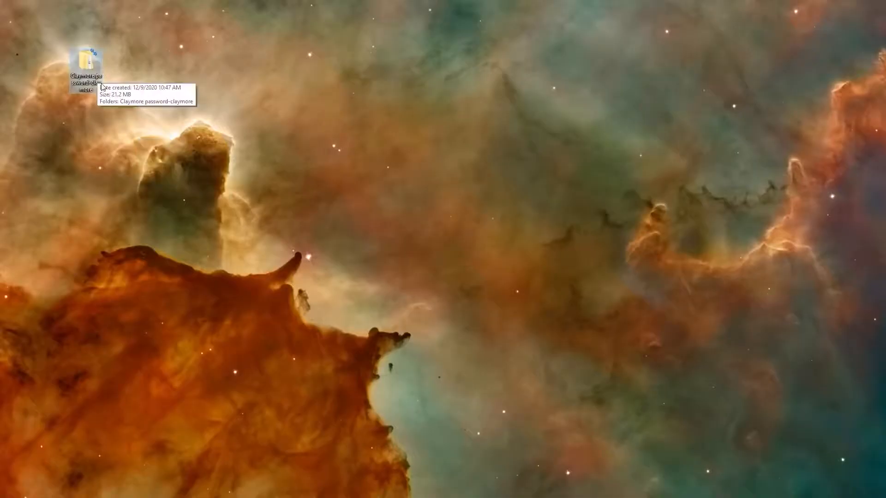
Open the desktop Claymore folder into password-claymore and bring up options for 1_Ethereum-nanopool
double_click(88, 54)
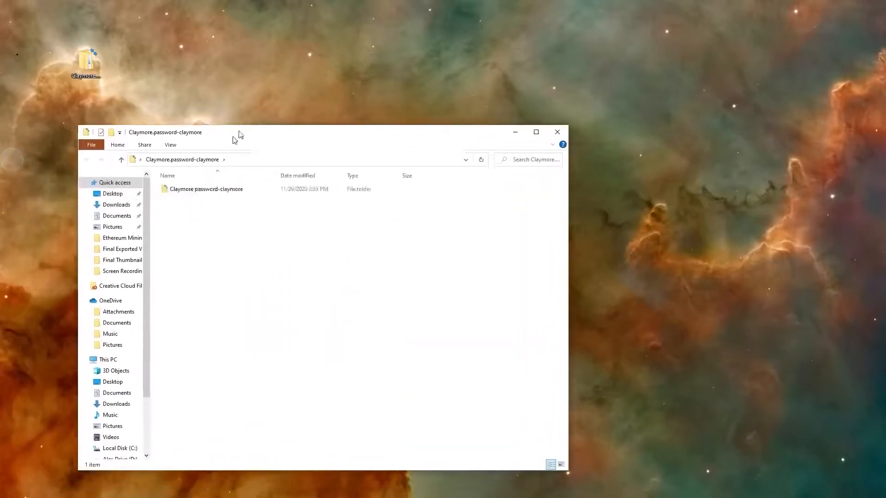
double_click(207, 188)
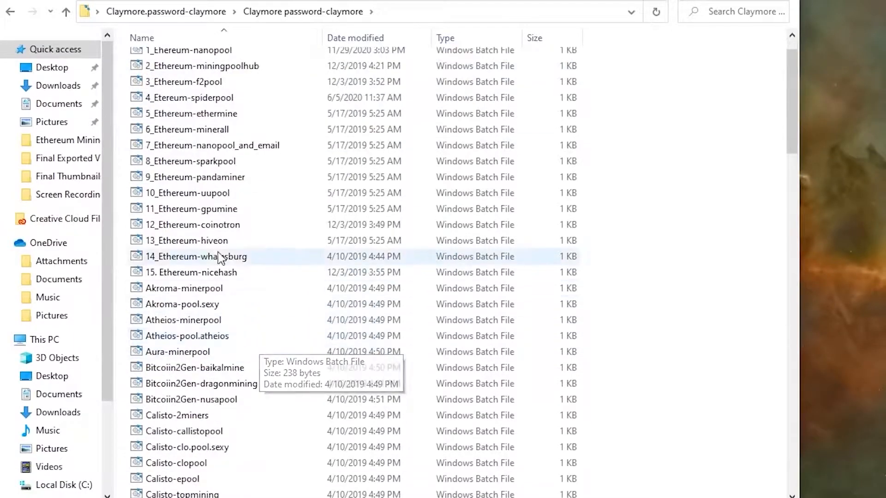
scroll(down, 3)
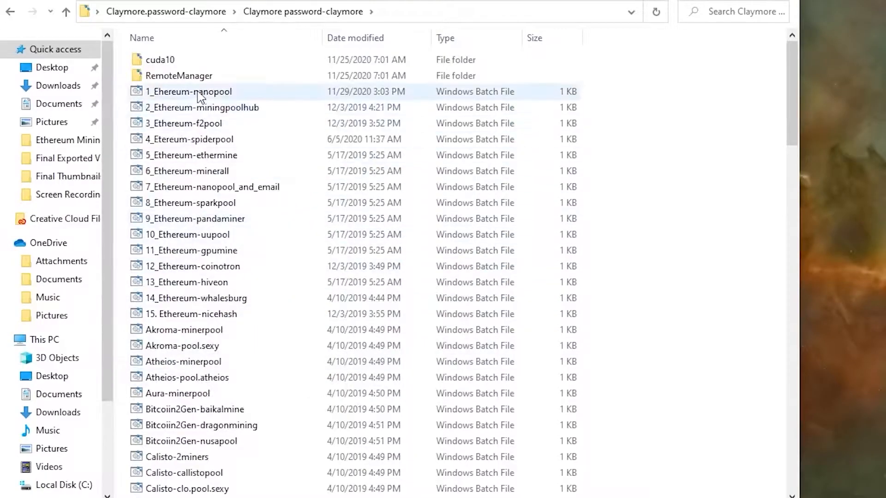
right_click(189, 92)
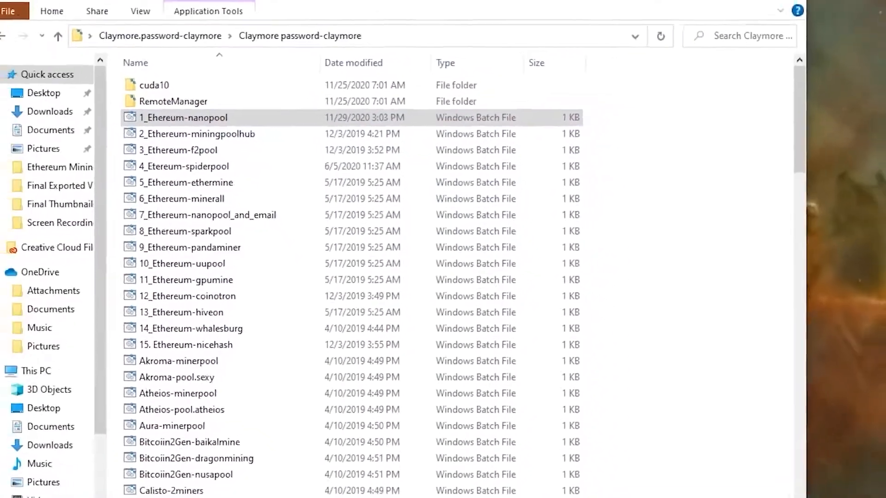
double_click(183, 117)
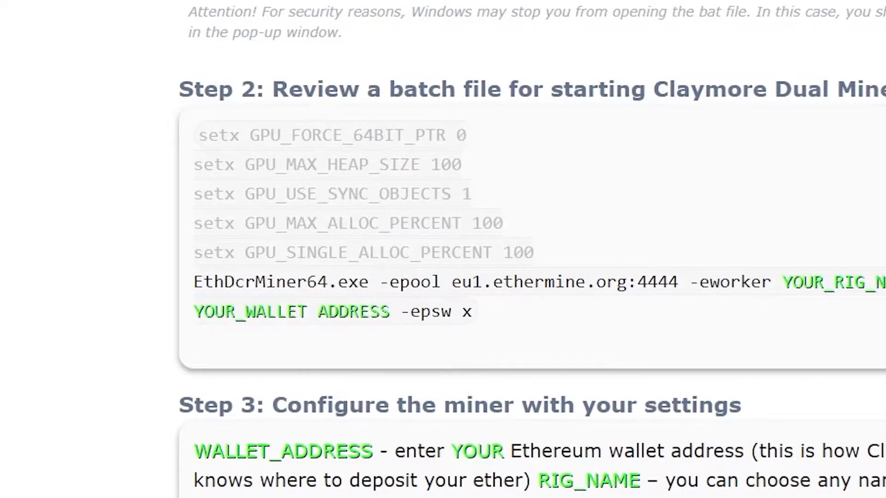
mouse_move(669, 255)
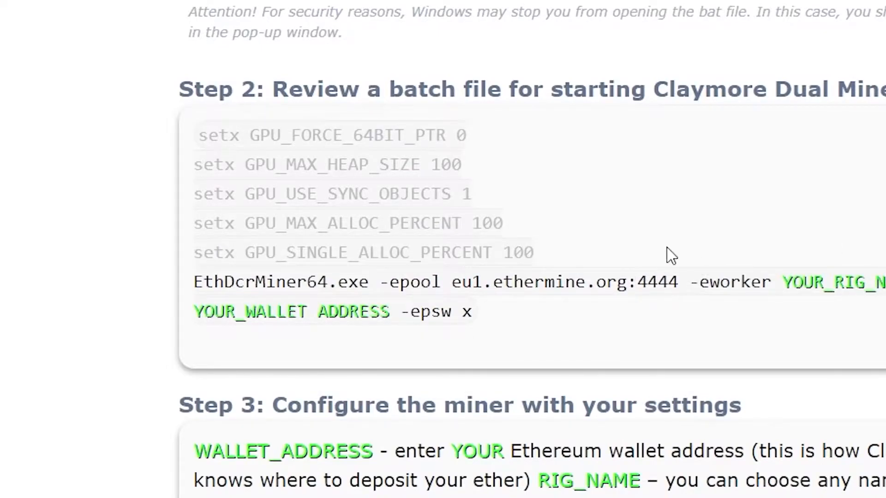
mouse_move(655, 220)
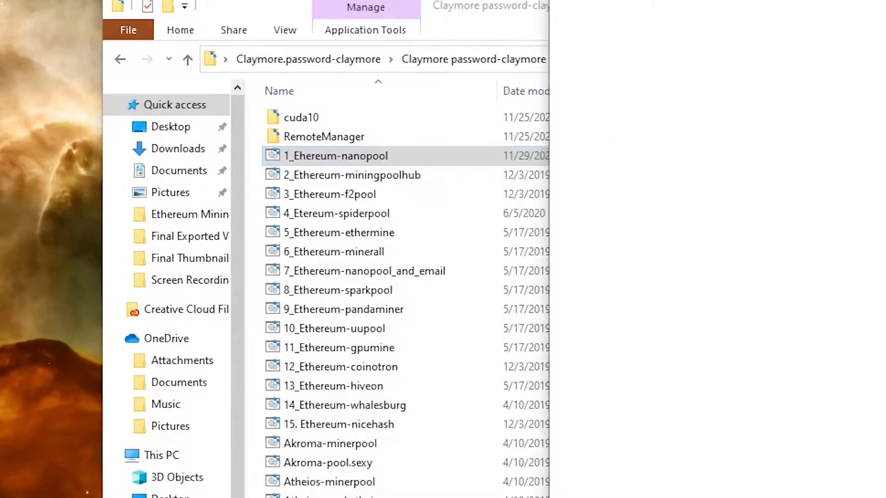
Open the 1_Ethereum-nanopool batch file in Notepad for editing
double_click(335, 155)
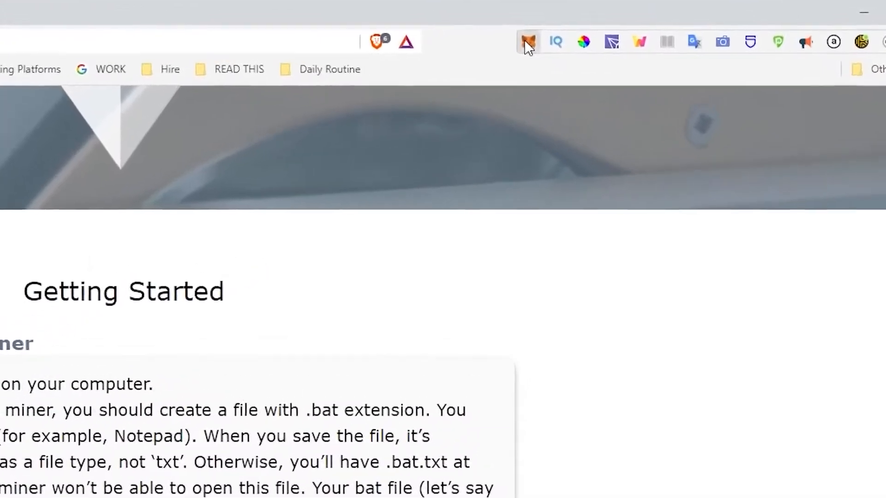
Copy the Account 1 wallet address from the MetaMask extension
click(528, 42)
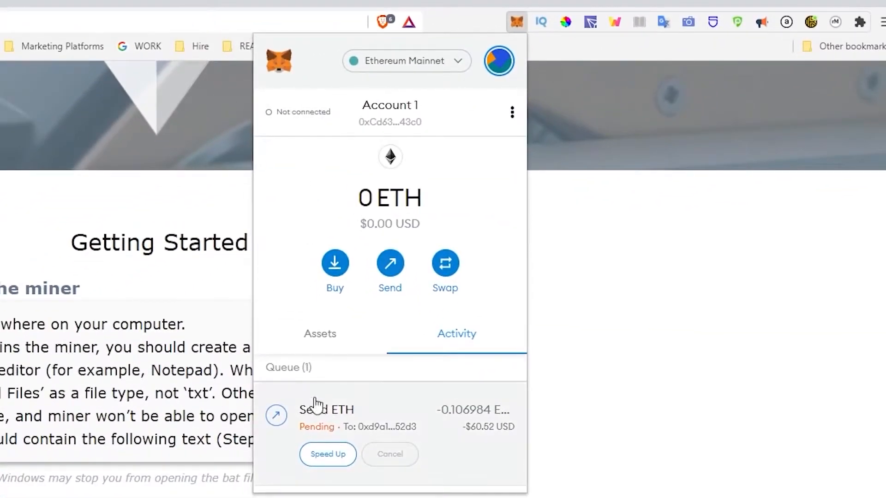
click(319, 334)
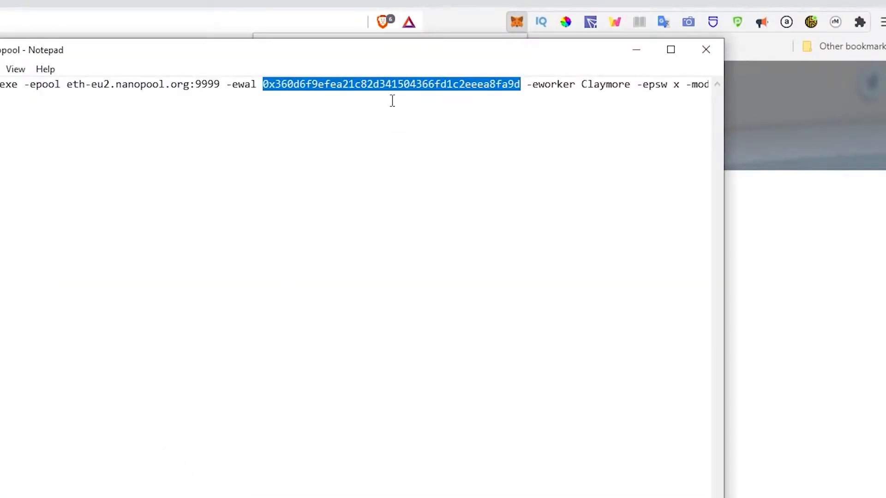
text(0xCd630E8c47d25e96C58Fa0a3615EE426fd5F43c0)
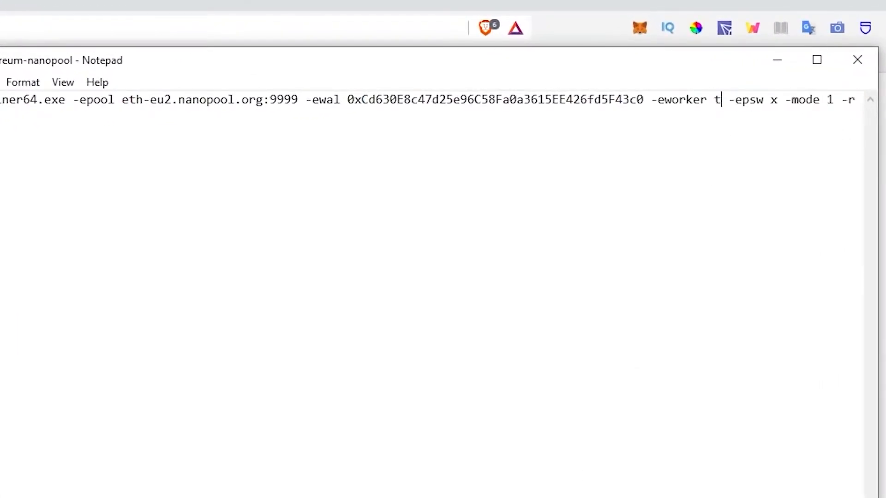
text(est)
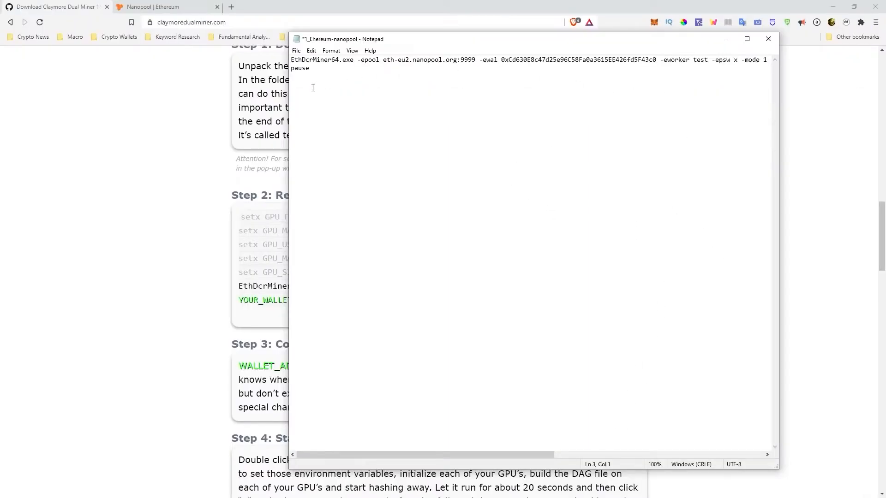
click(296, 50)
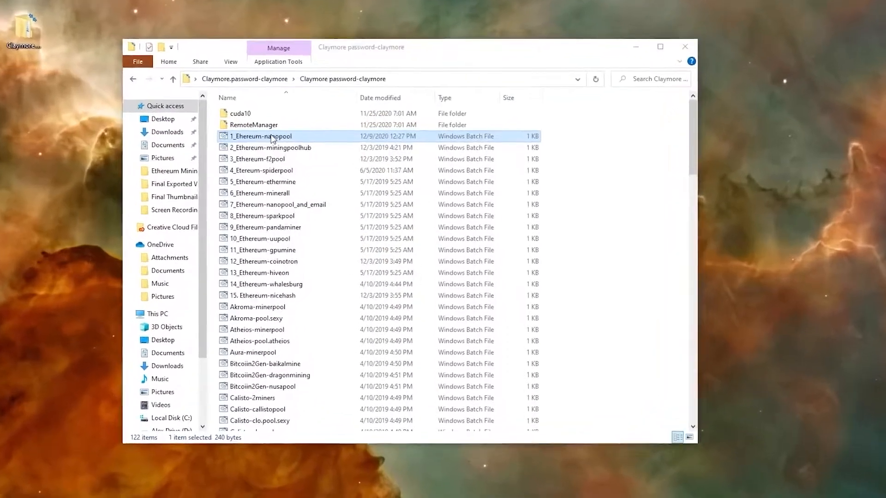
Launch 1_Ethereum-nanopool.bat so the miner connects to eth-eu2.nanopool.org and generates the DAG
double_click(262, 136)
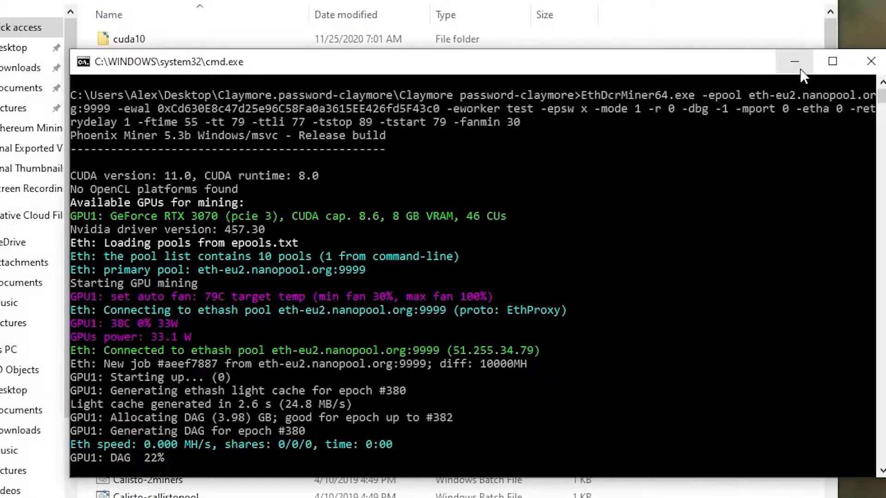
scroll(down, 3)
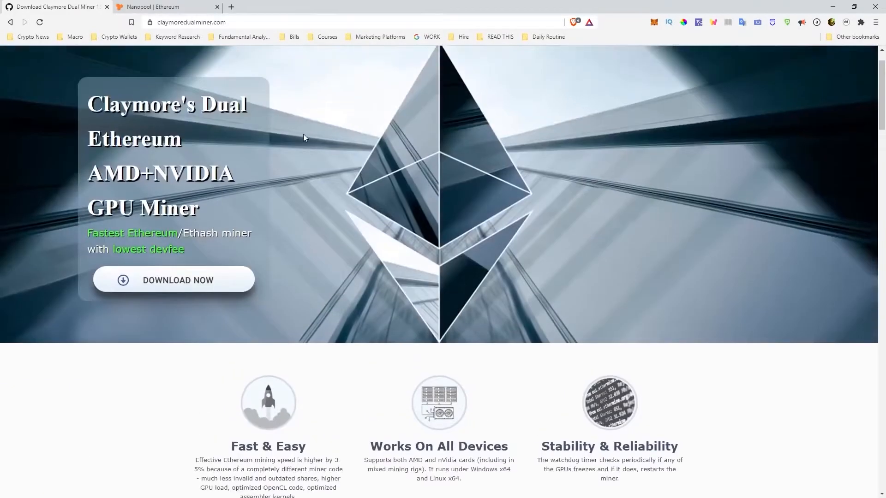
Switch to the Nanopool | Ethereum tab showing eth.nanopool.org
click(167, 6)
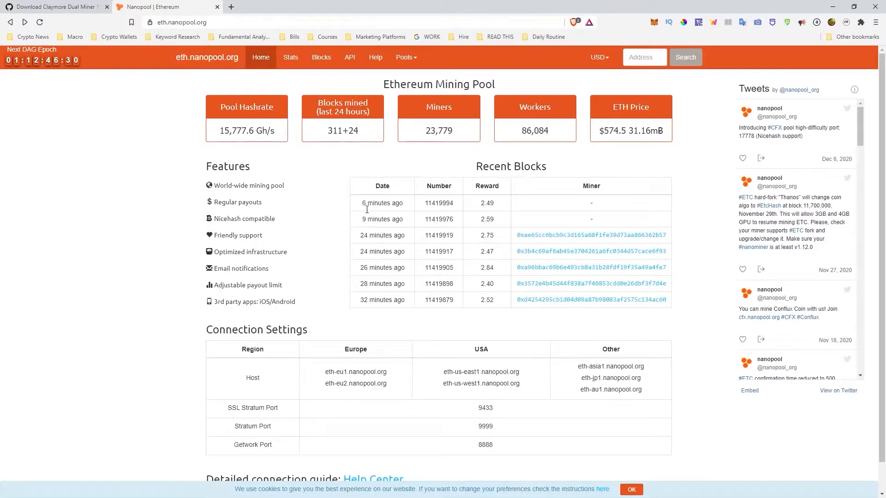
mouse_move(439, 146)
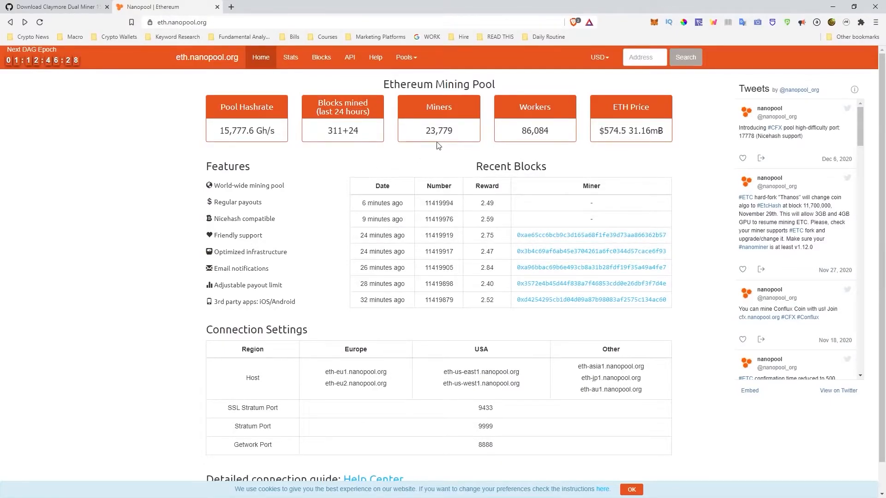
mouse_move(423, 197)
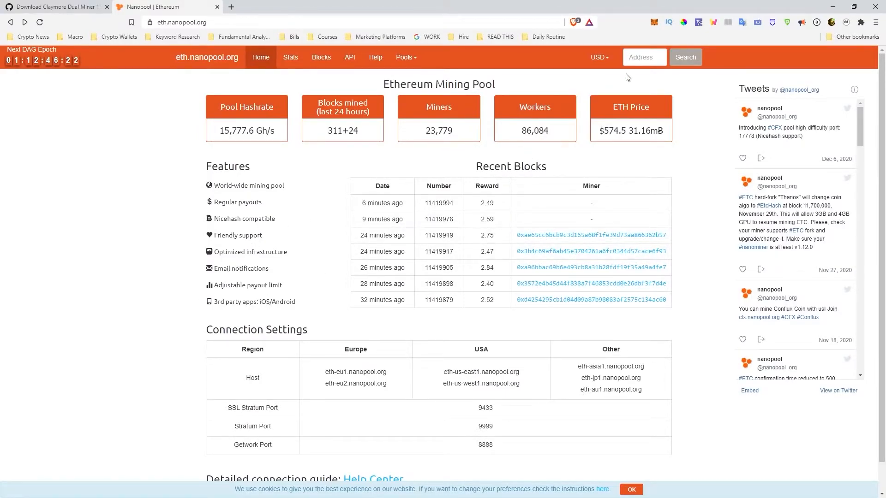
click(654, 22)
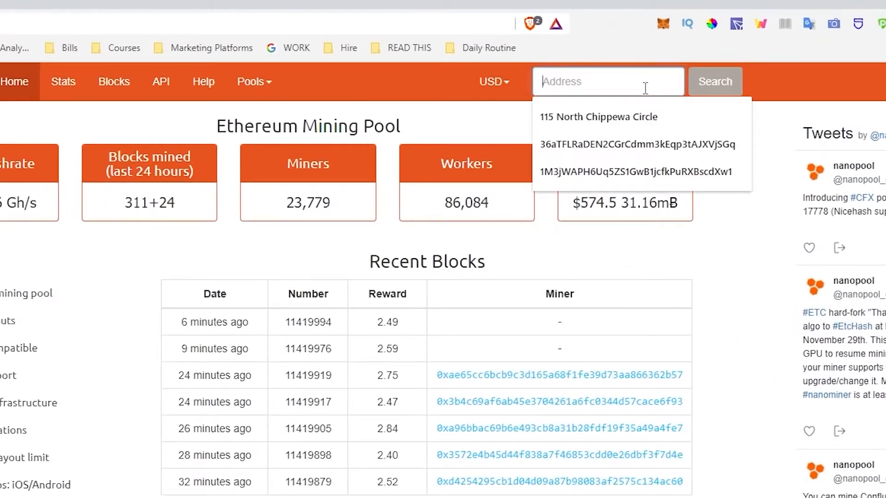
text(8Fa0a3615EE426fd5F43c0)
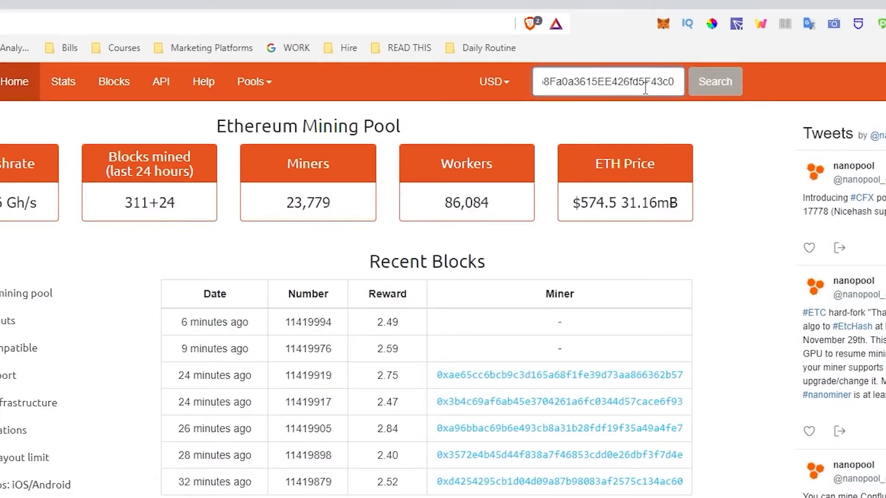
click(714, 81)
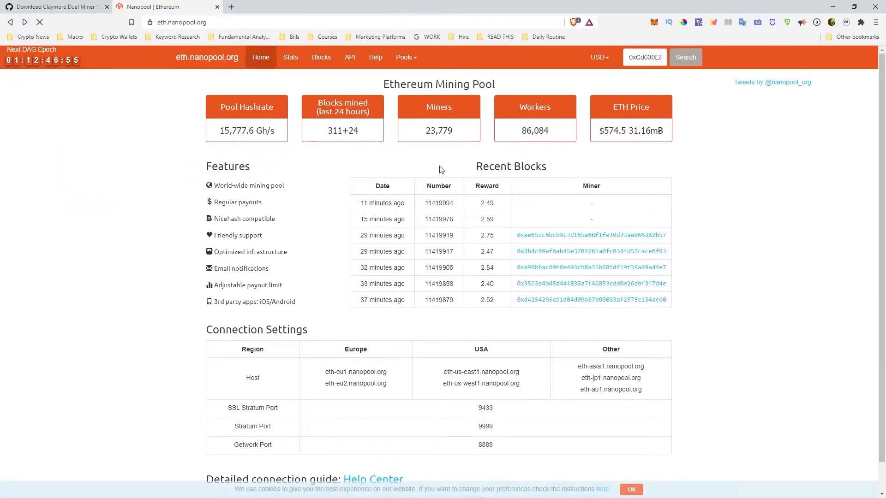
Open a miner account from Recent Blocks showing hashrates, chart and 0.54946240 ETH balance
click(590, 251)
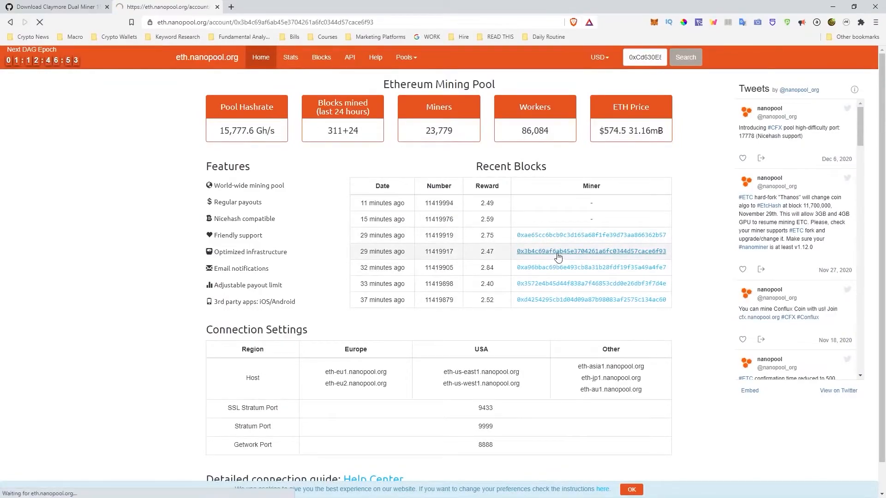
click(591, 251)
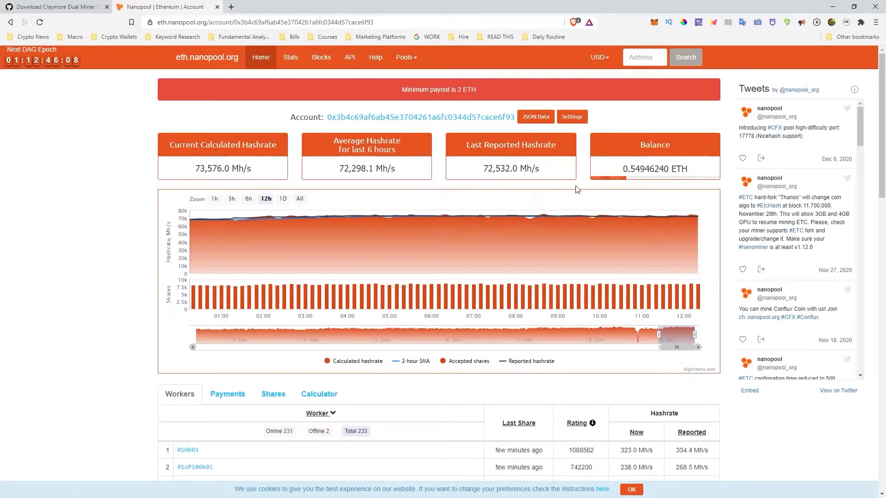
scroll(down, 3)
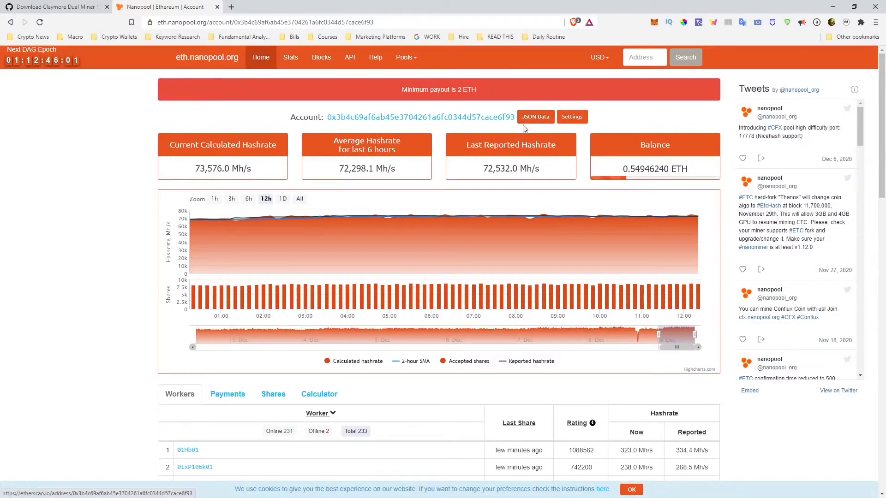
mouse_move(517, 92)
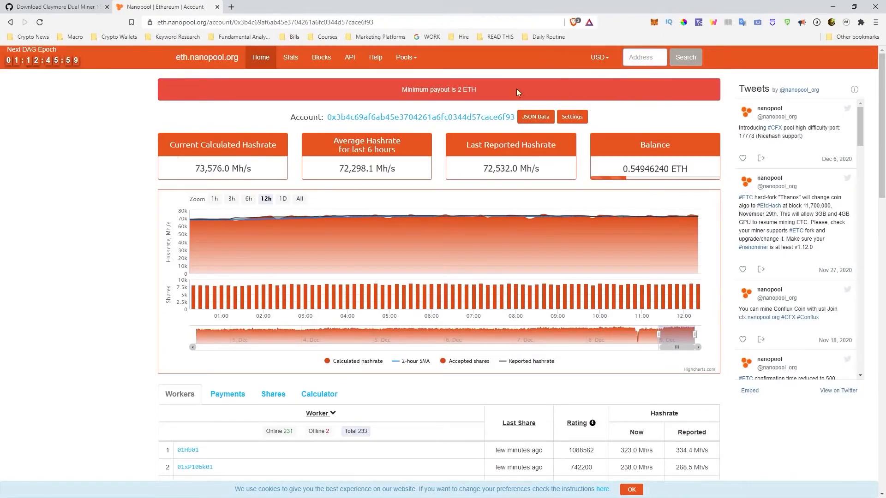